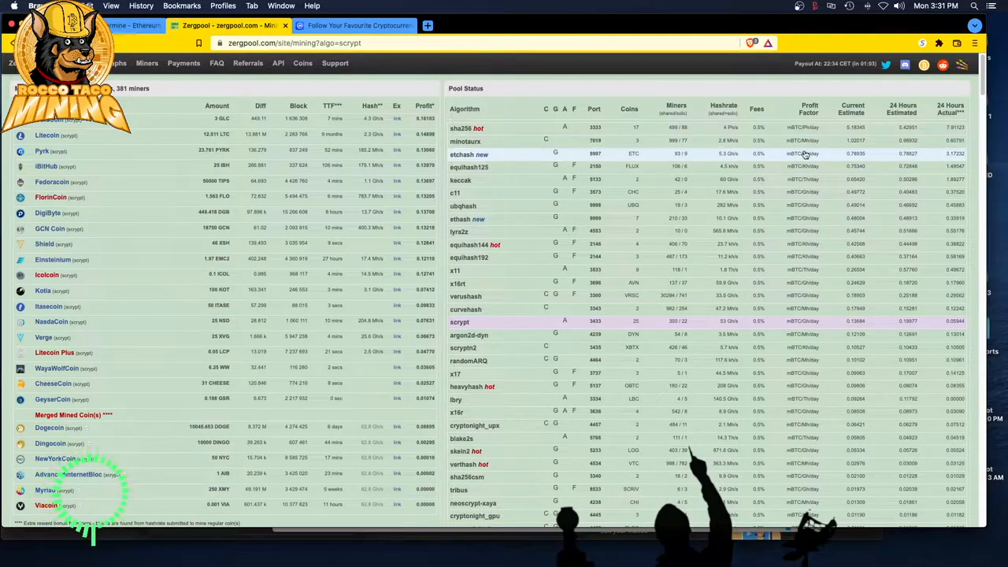
{"action": "mouse_move", "coordinate": [855, 142]}
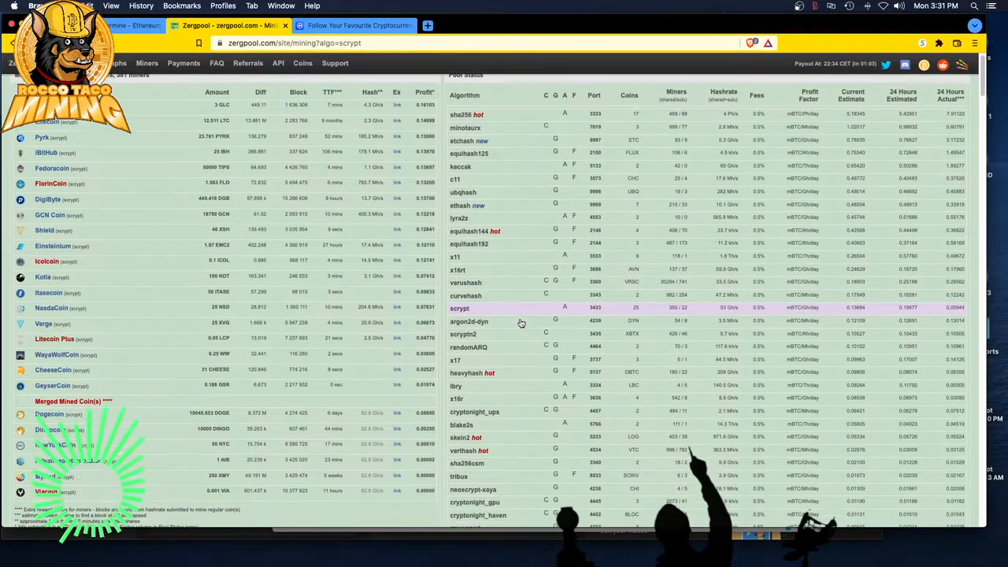
Scroll the scrypt page past the Pool Status table to the Last 24 Hours Estimate chart
{"action": "scroll", "scroll_direction": "down", "scroll_amount": 3}
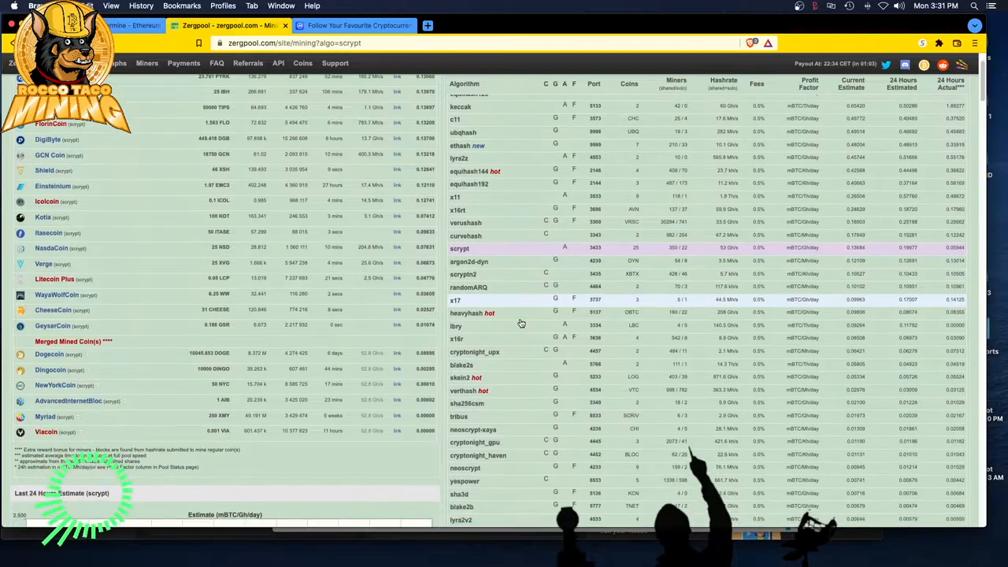
{"action": "scroll", "scroll_direction": "down", "scroll_amount": 3}
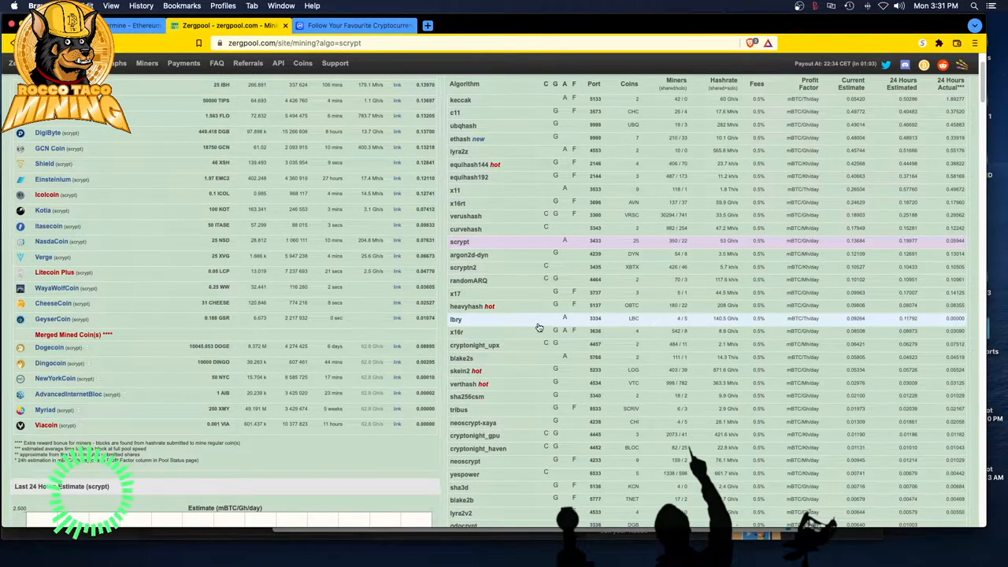
{"action": "scroll", "scroll_direction": "down", "scroll_amount": 3}
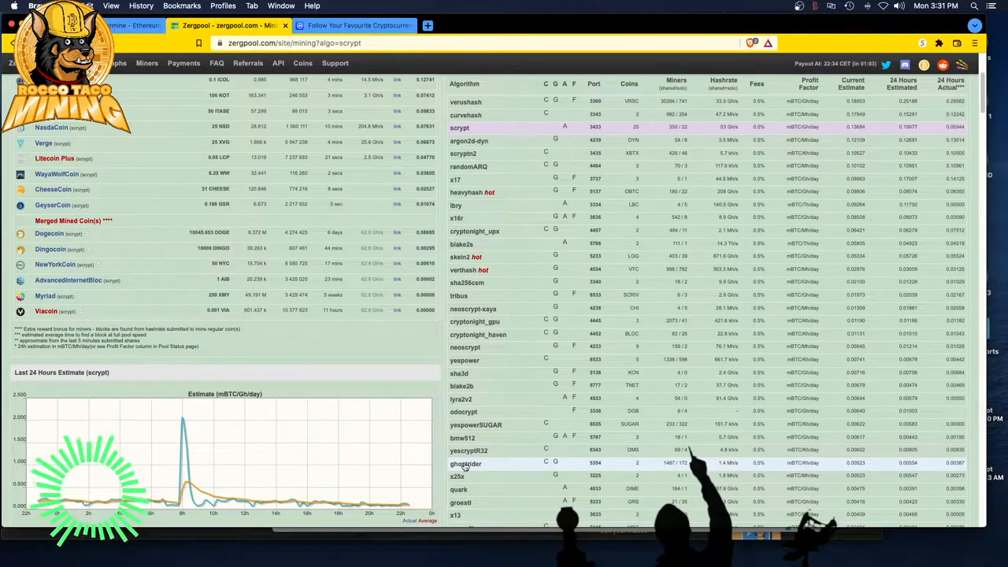
Open the Bitcoin address wallet page with balances, payouts, miners per coin and last earnings
{"action": "left_click", "coordinate": [466, 463]}
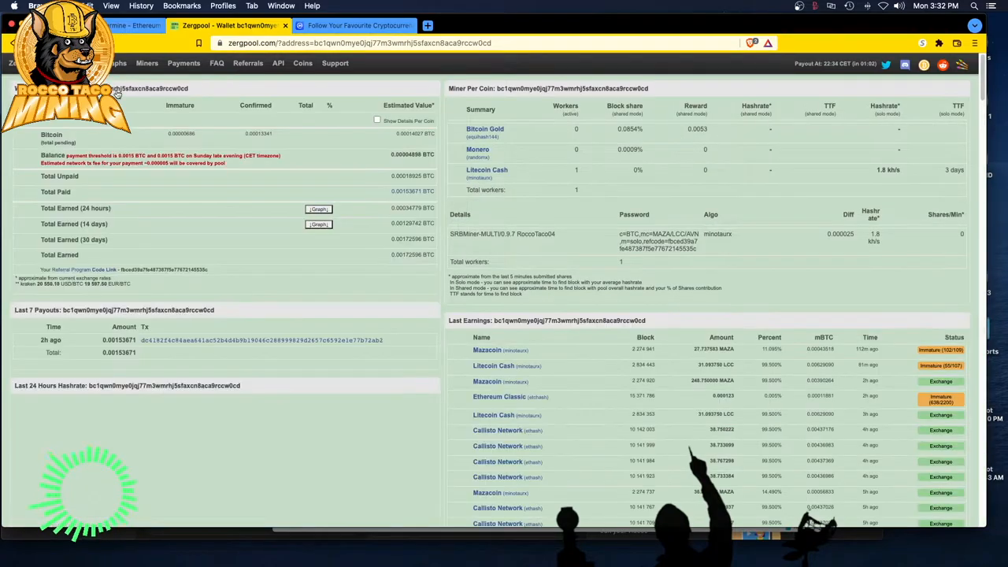
{"action": "left_click", "coordinate": [319, 224]}
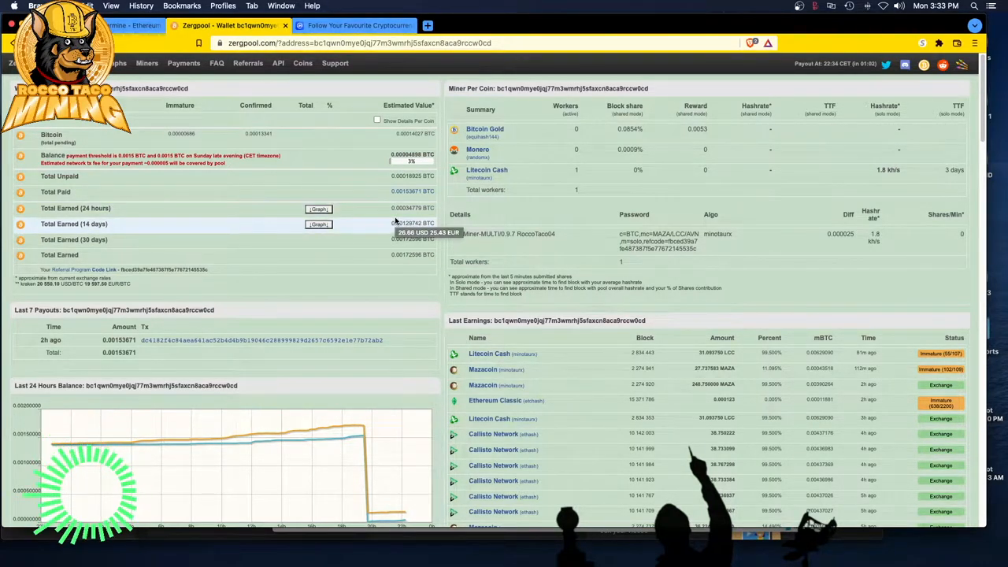
{"action": "mouse_move", "coordinate": [339, 207]}
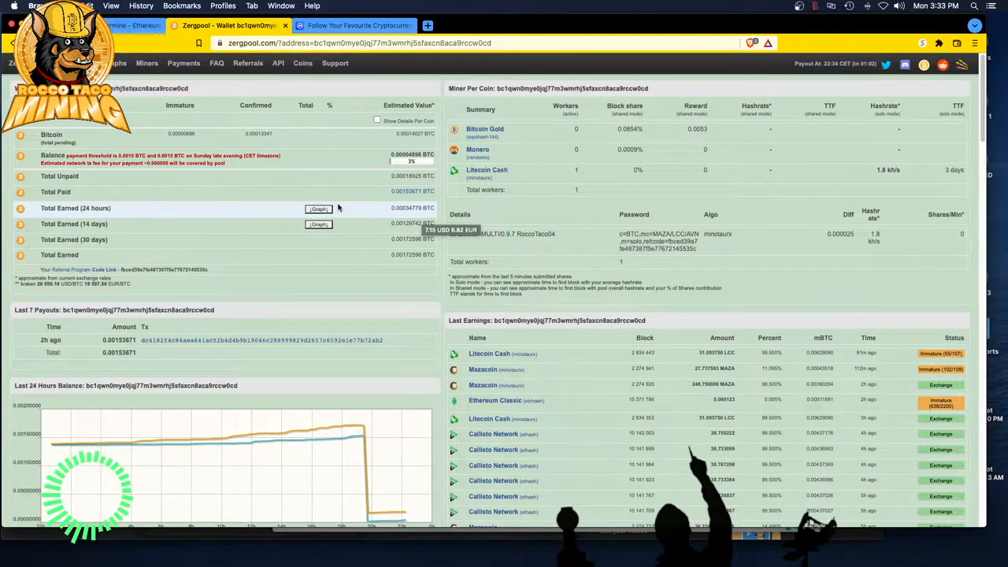
{"action": "mouse_move", "coordinate": [344, 209]}
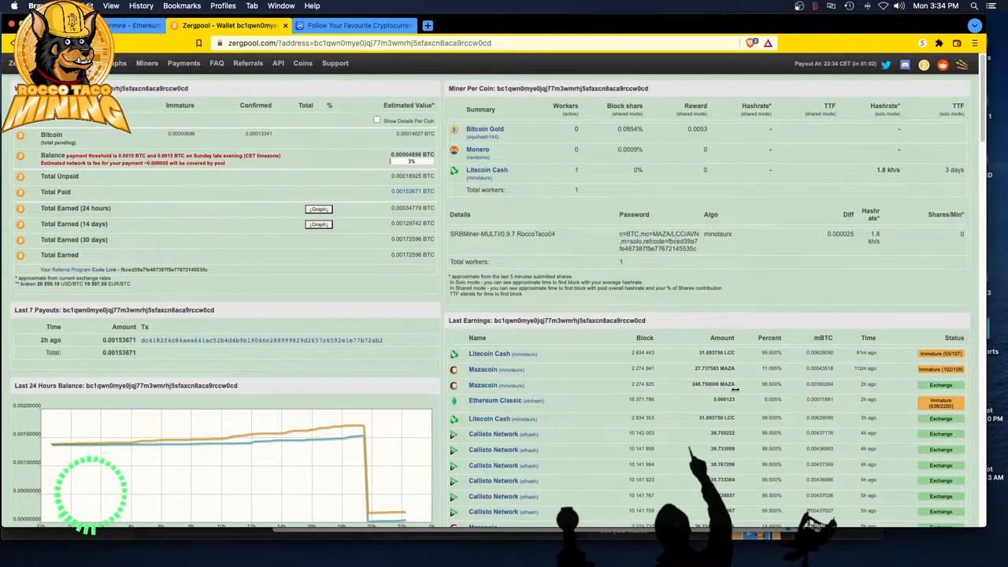
Scroll the wallet page down to the solo blocks found and the Pool Status table
{"action": "scroll", "scroll_direction": "down", "scroll_amount": 3}
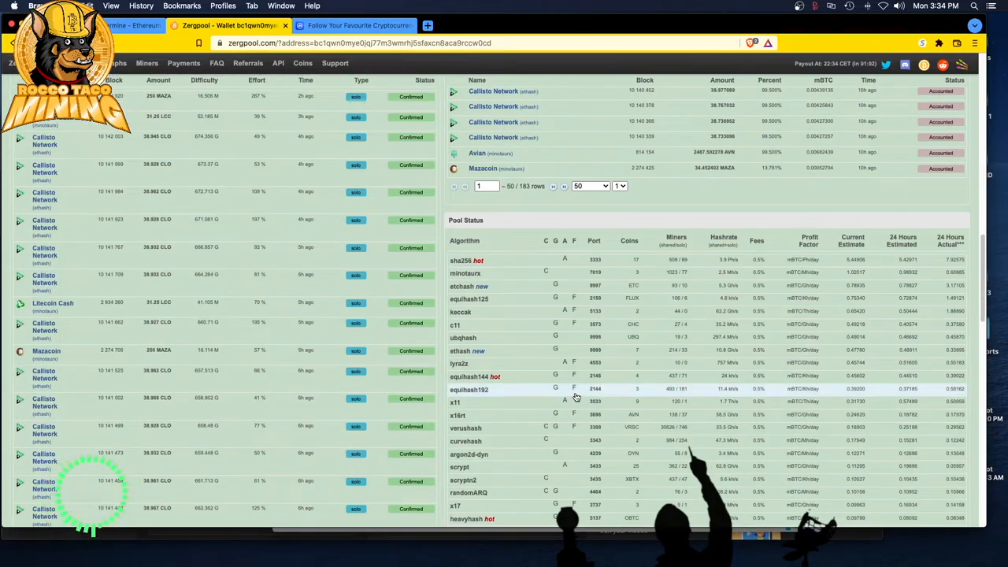
{"action": "mouse_move", "coordinate": [484, 286]}
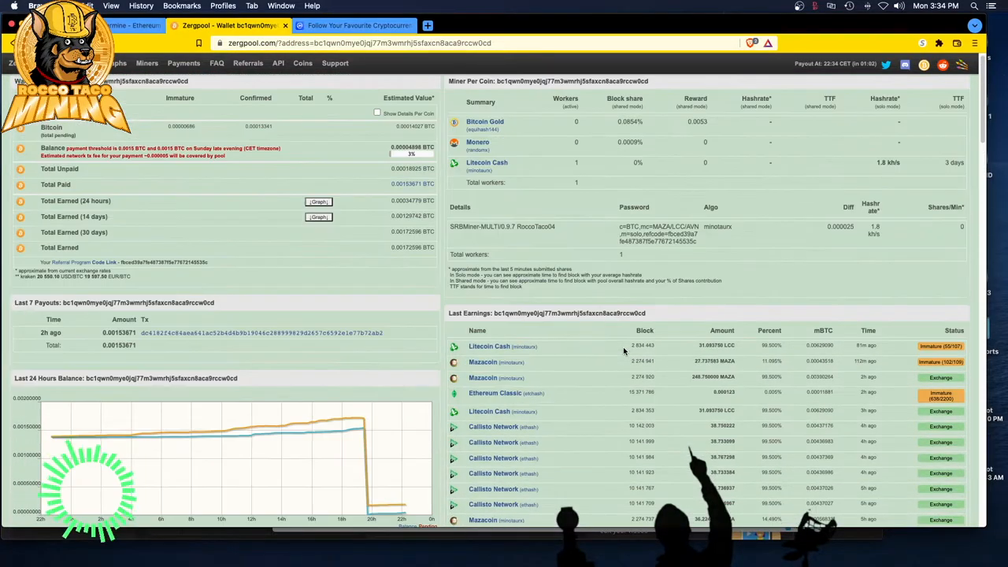
{"action": "scroll", "scroll_direction": "down", "scroll_amount": 3}
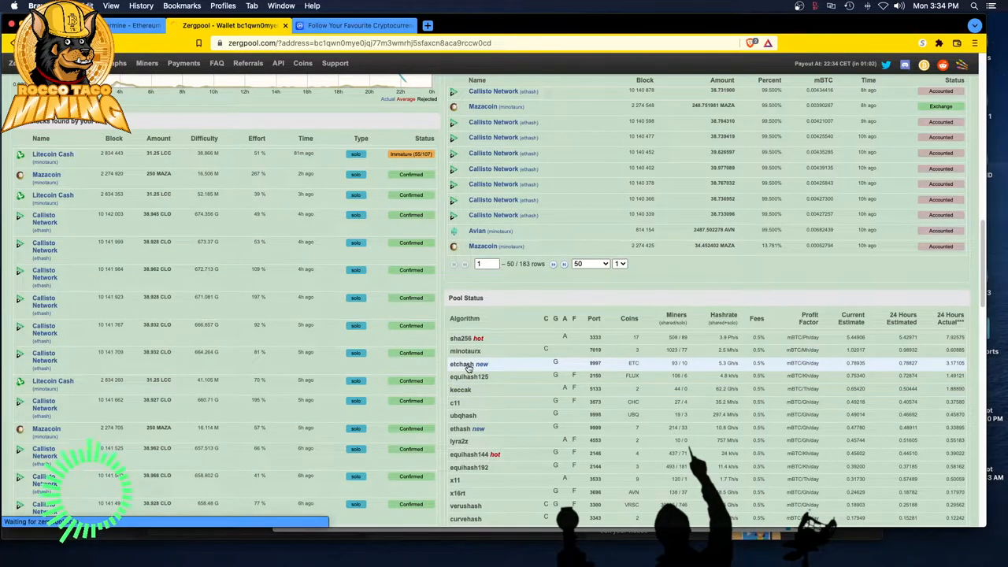
Open etchash from the Pool Status table and scroll to its estimate and hashrate charts
{"action": "left_click", "coordinate": [462, 363]}
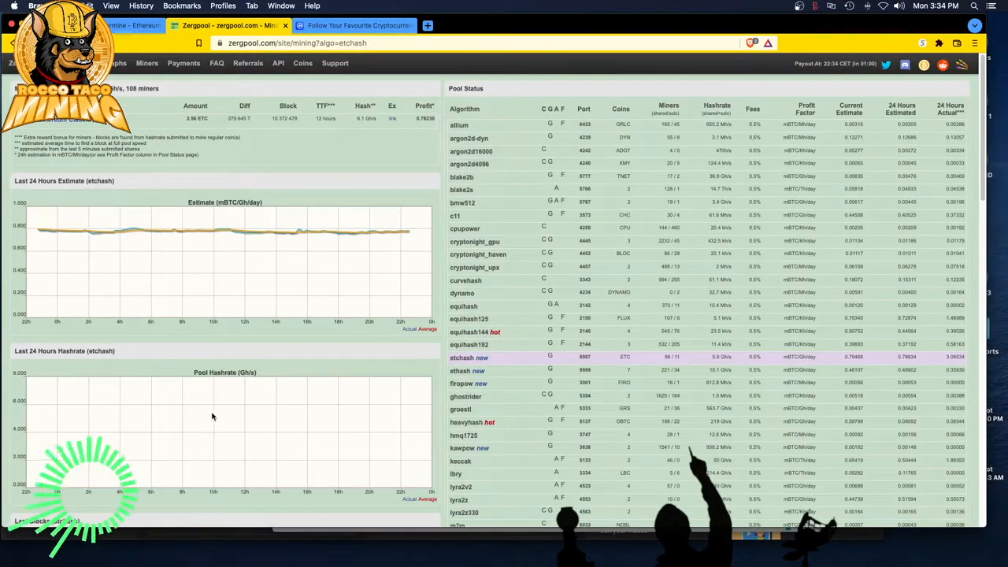
{"action": "scroll", "scroll_direction": "down", "scroll_amount": 3}
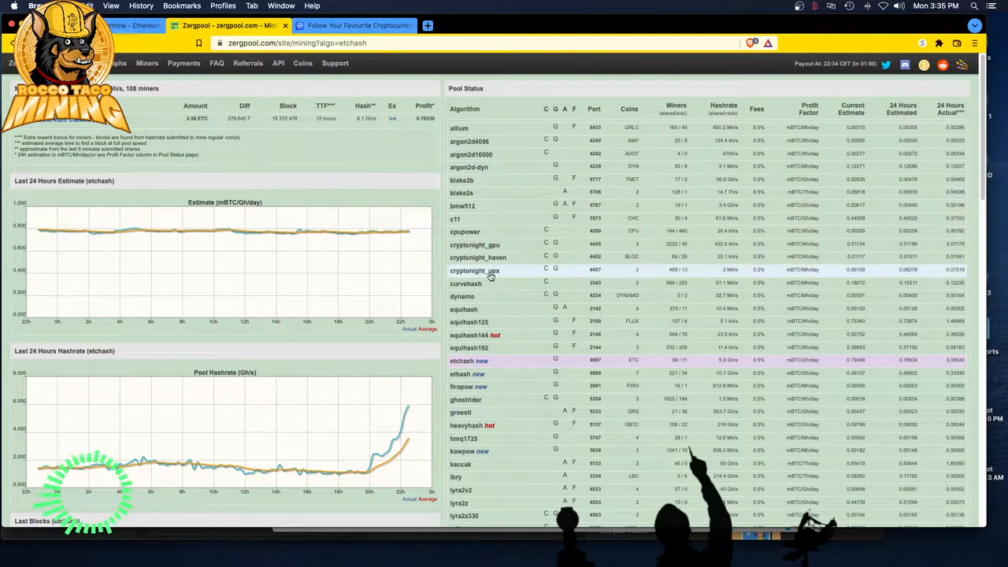
Open the ethash page and scroll down to its hashrate chart and Last Blocks list
{"action": "left_click", "coordinate": [462, 373]}
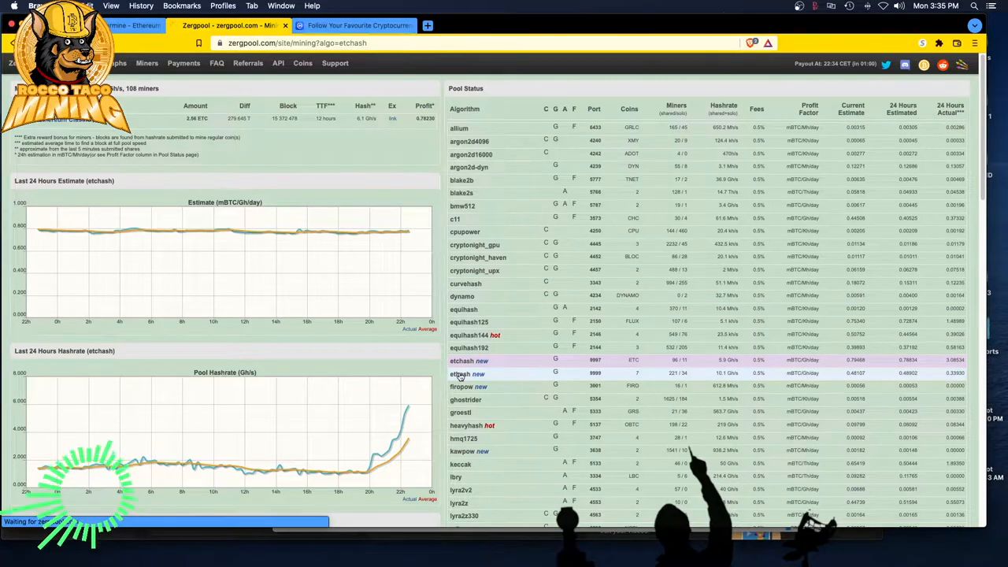
{"action": "left_click", "coordinate": [461, 360]}
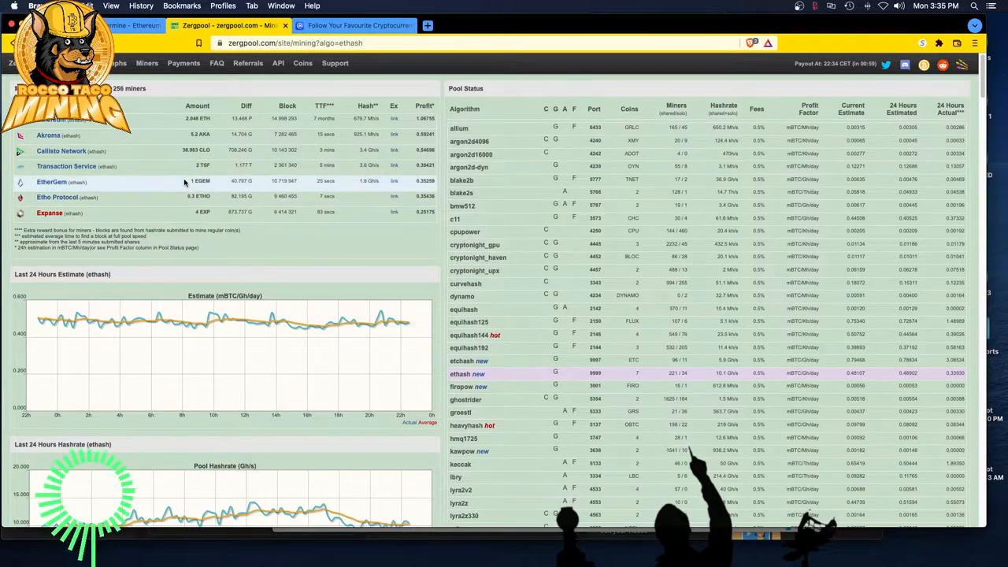
{"action": "scroll", "scroll_direction": "down", "scroll_amount": 3}
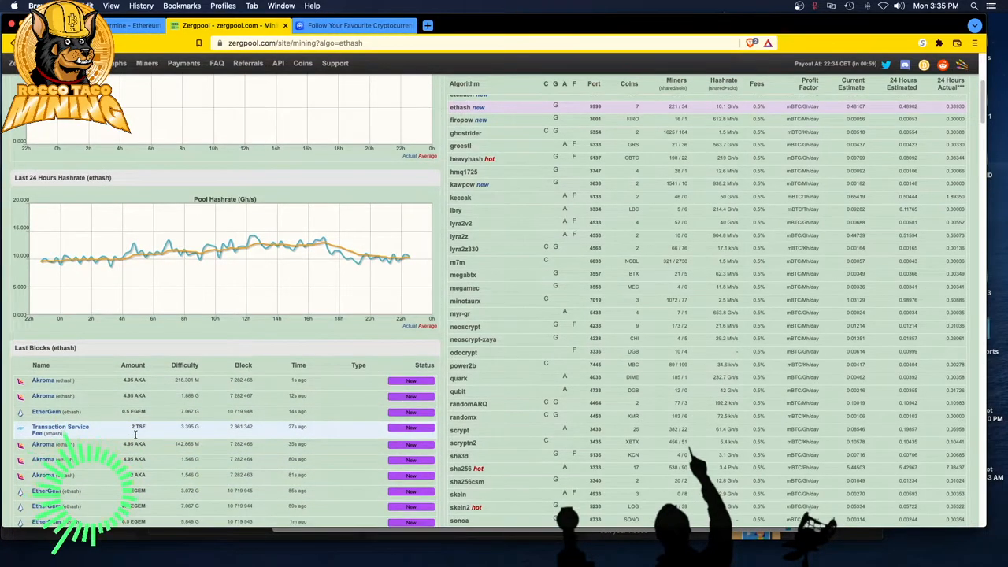
{"action": "scroll", "scroll_direction": "down", "scroll_amount": 3}
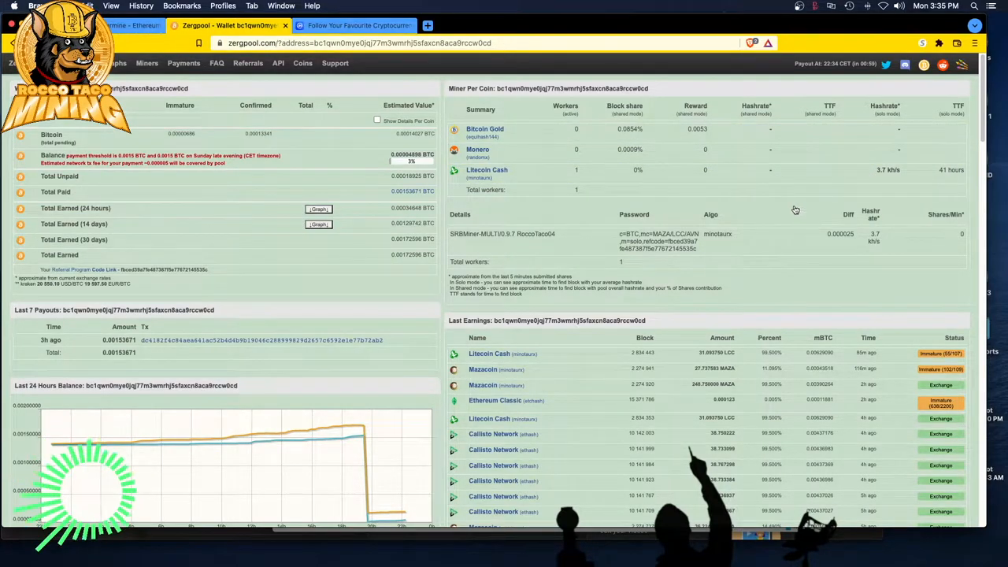
{"action": "mouse_move", "coordinate": [742, 148]}
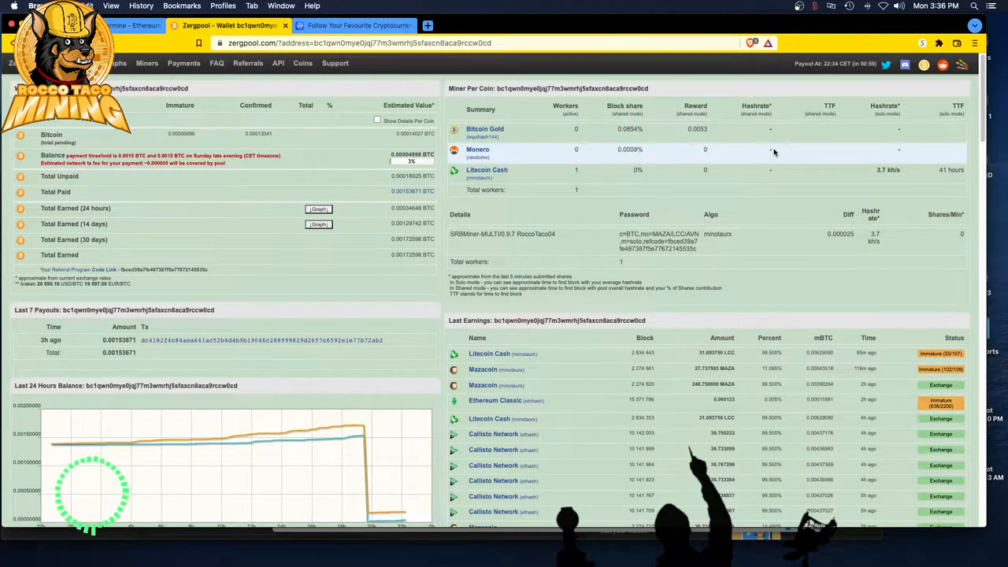
{"action": "mouse_move", "coordinate": [542, 189]}
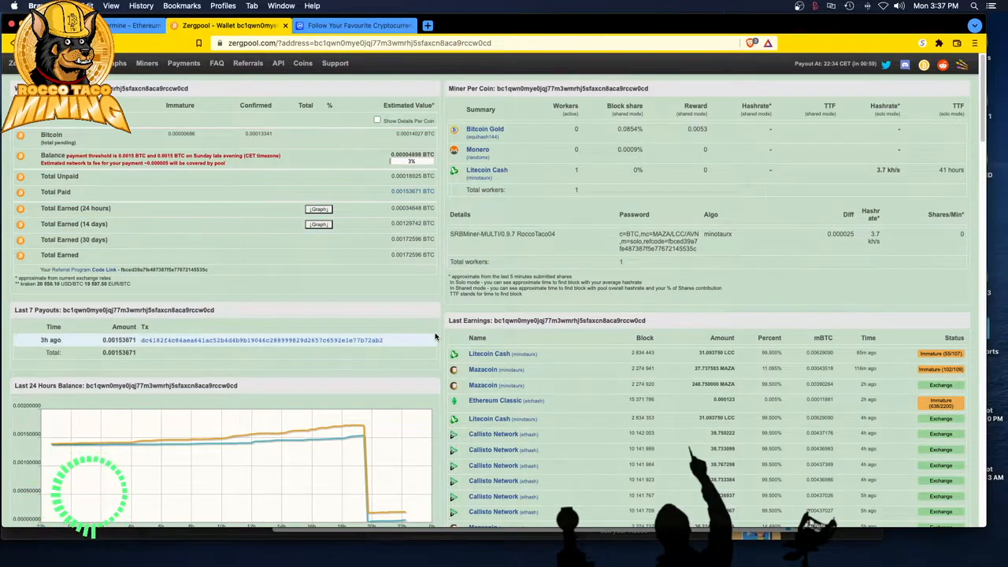
{"action": "mouse_move", "coordinate": [586, 466]}
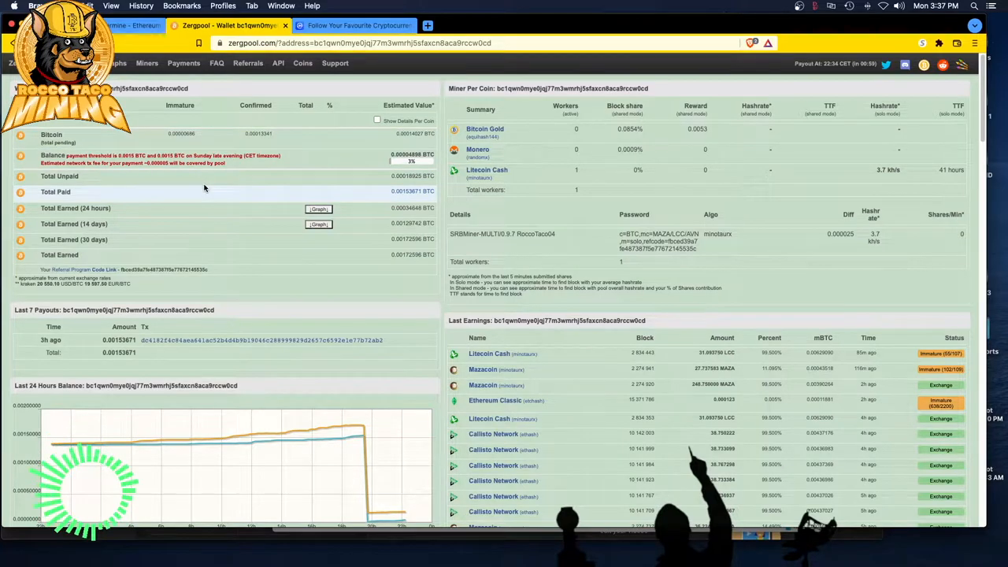
{"action": "mouse_move", "coordinate": [199, 191]}
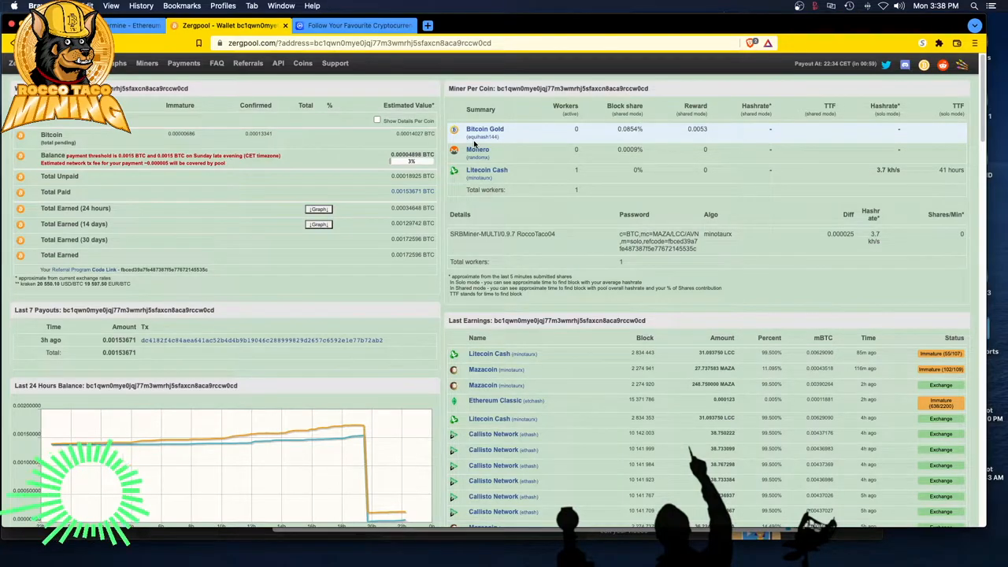
Scroll past Last Earnings to the Pool Status table and open etchash
{"action": "scroll", "scroll_direction": "down", "scroll_amount": 3}
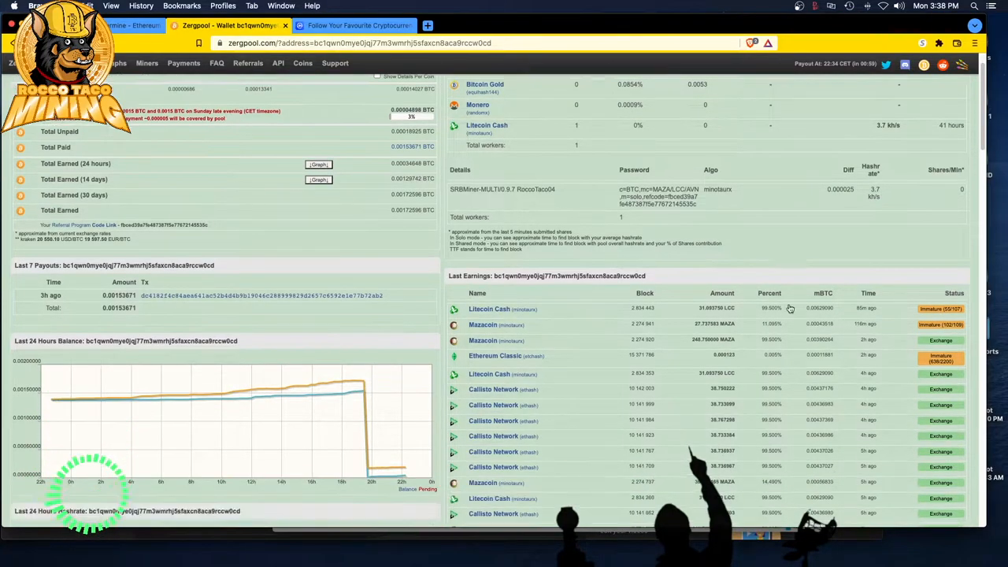
{"action": "scroll", "scroll_direction": "down", "scroll_amount": 3}
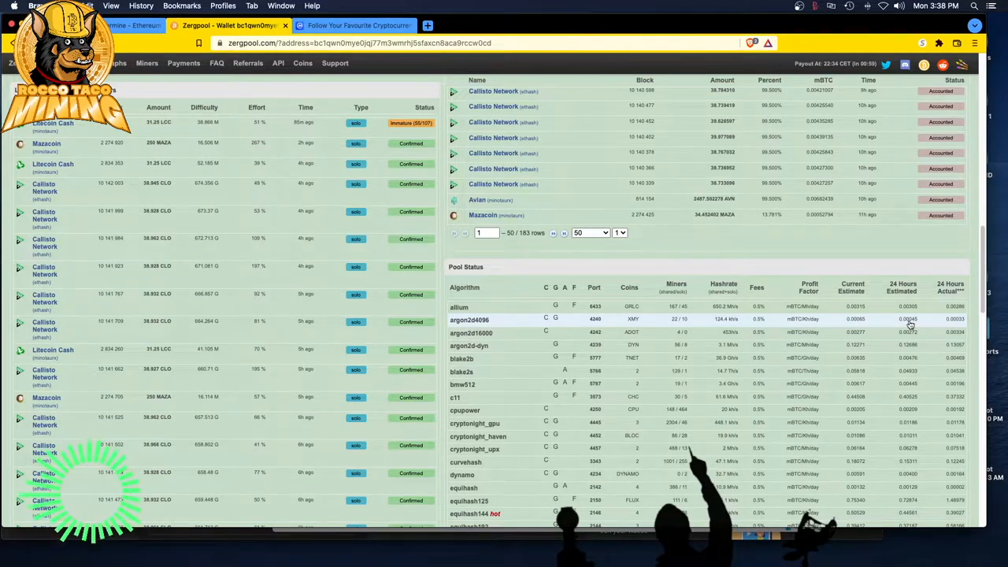
{"action": "scroll", "scroll_direction": "down", "scroll_amount": 3}
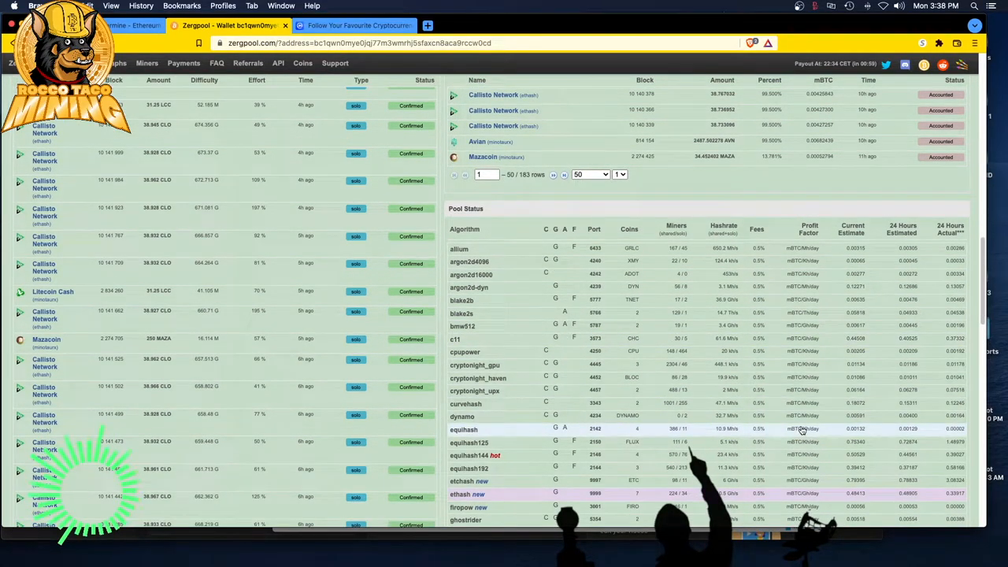
{"action": "scroll", "scroll_direction": "down", "scroll_amount": 3}
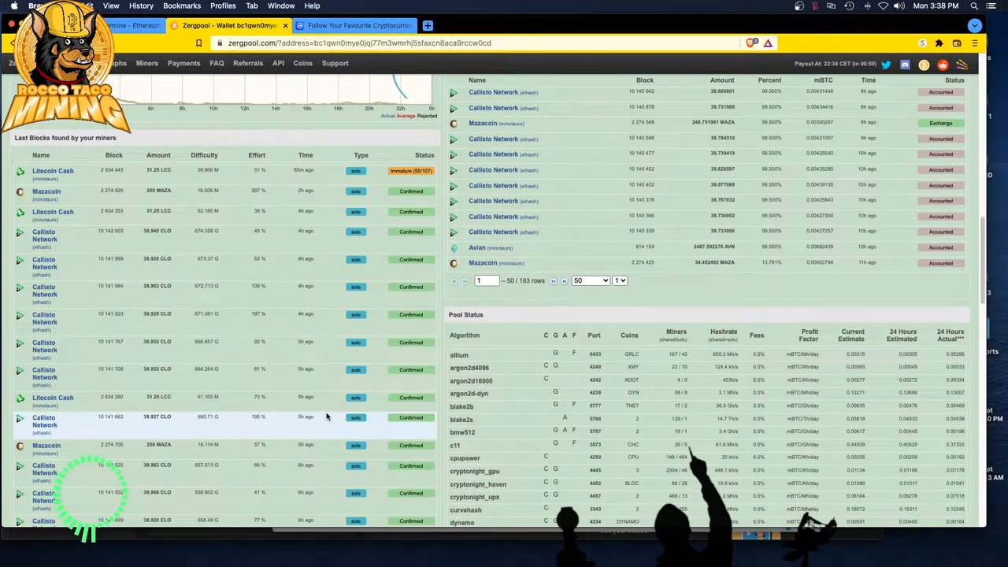
{"action": "scroll", "scroll_direction": "down", "scroll_amount": 3}
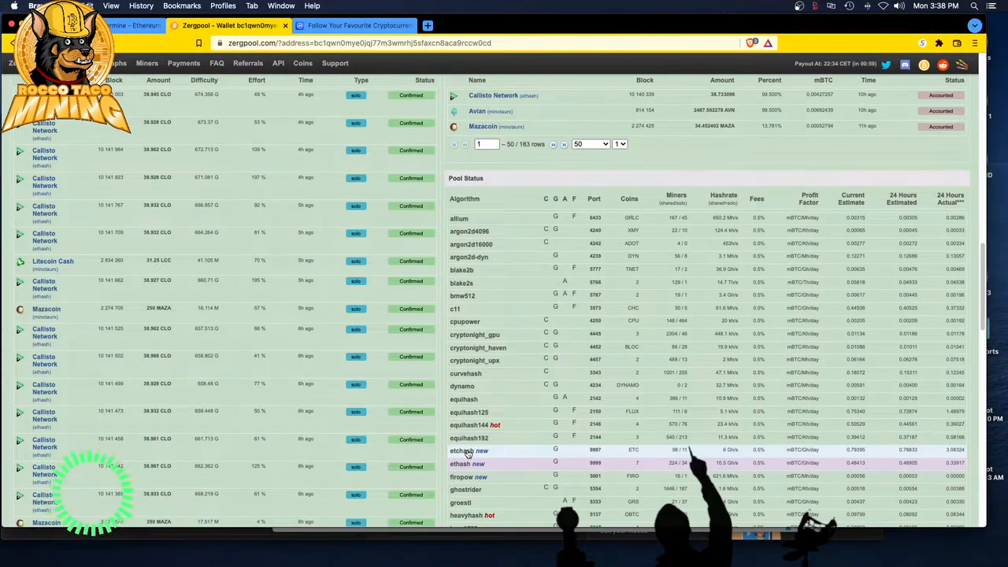
{"action": "left_click", "coordinate": [461, 450]}
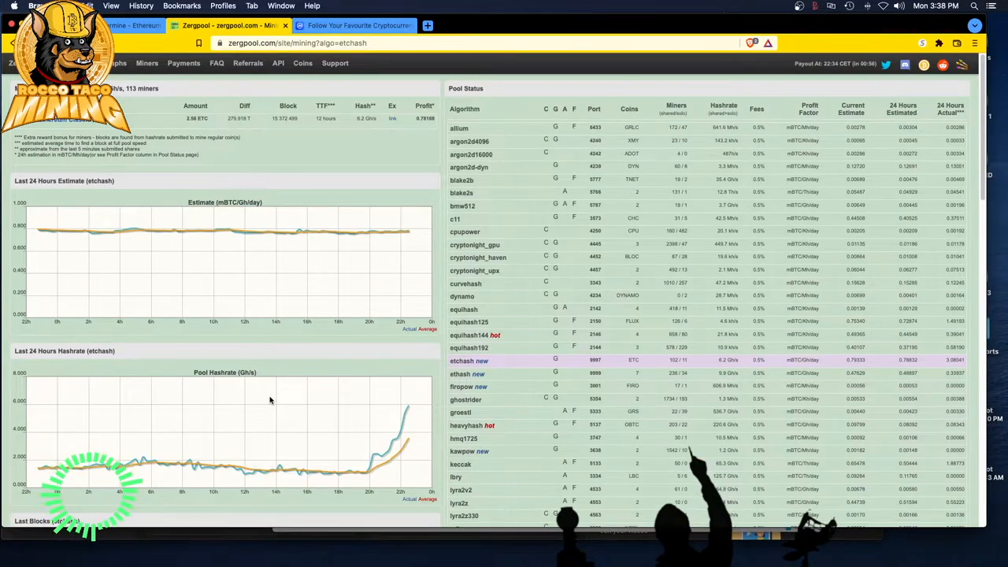
Scroll down the etchash page through its 24-hour estimate and pool hashrate charts
{"action": "scroll", "scroll_direction": "down", "scroll_amount": 3}
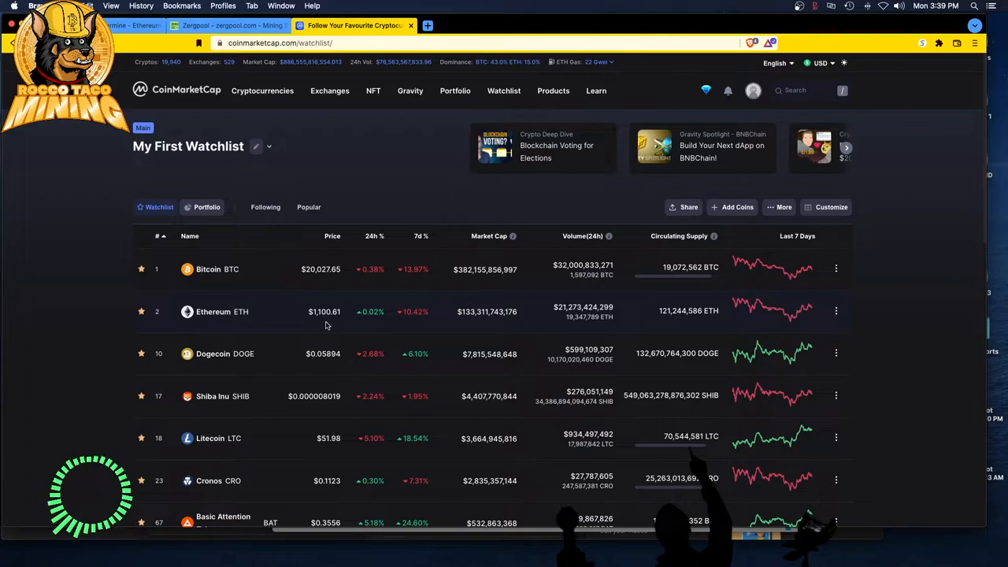
{"action": "mouse_move", "coordinate": [333, 327]}
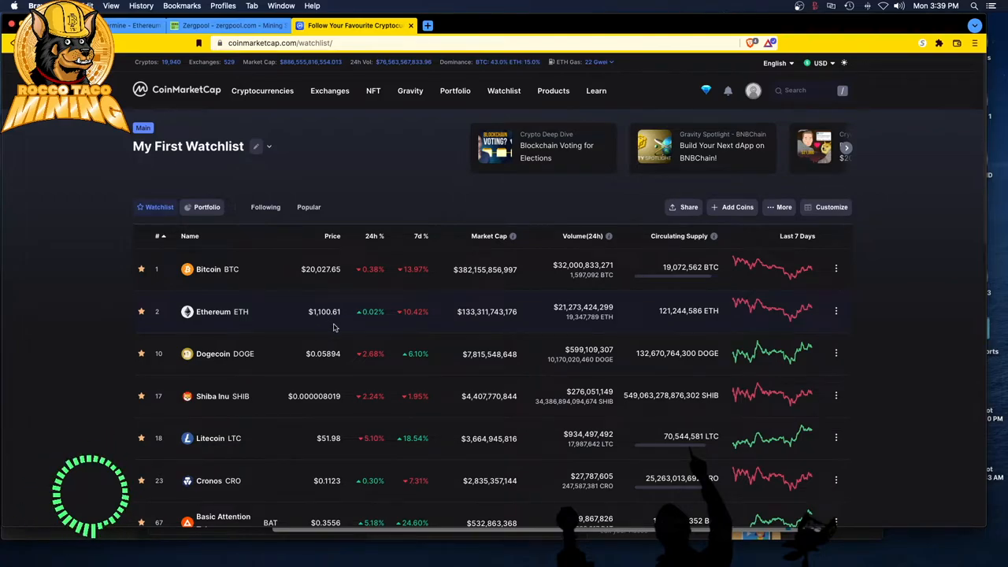
{"action": "mouse_move", "coordinate": [321, 300]}
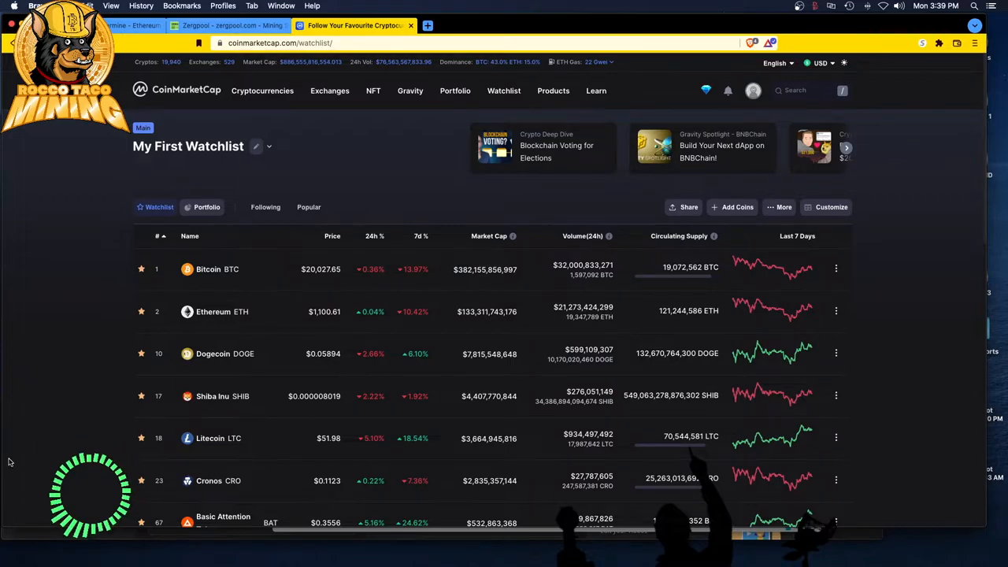
{"action": "mouse_move", "coordinate": [28, 428]}
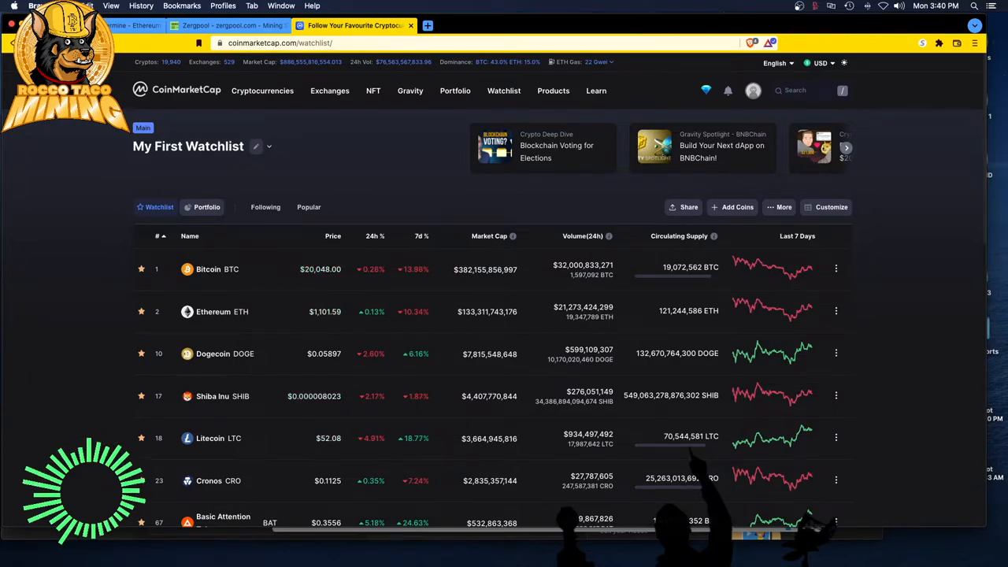
{"action": "mouse_move", "coordinate": [30, 374]}
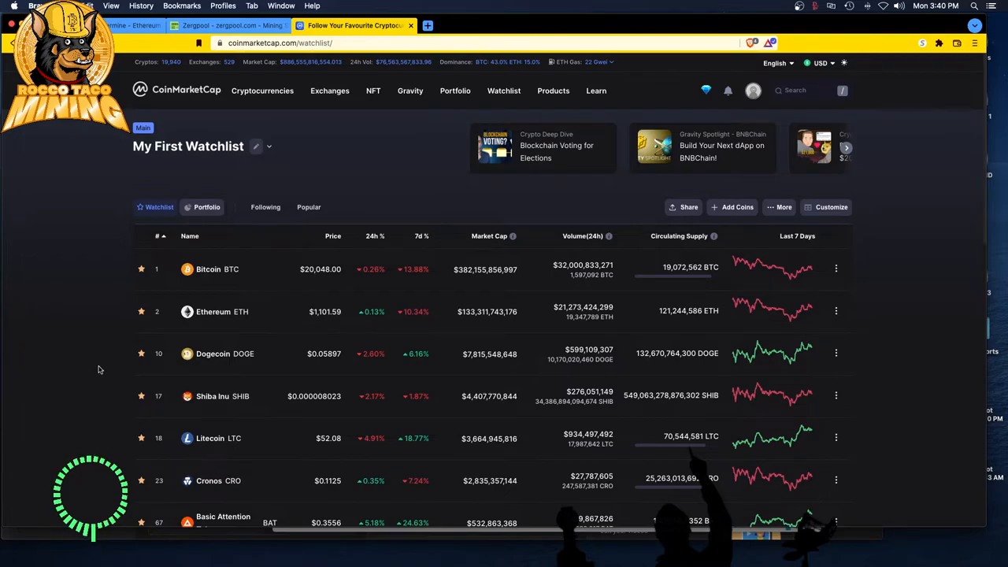
{"action": "mouse_move", "coordinate": [59, 400]}
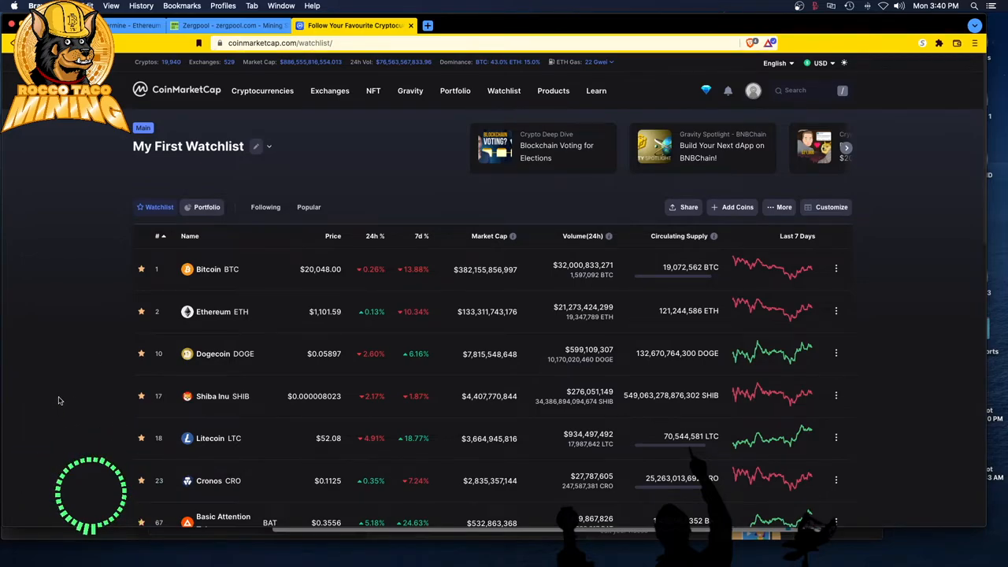